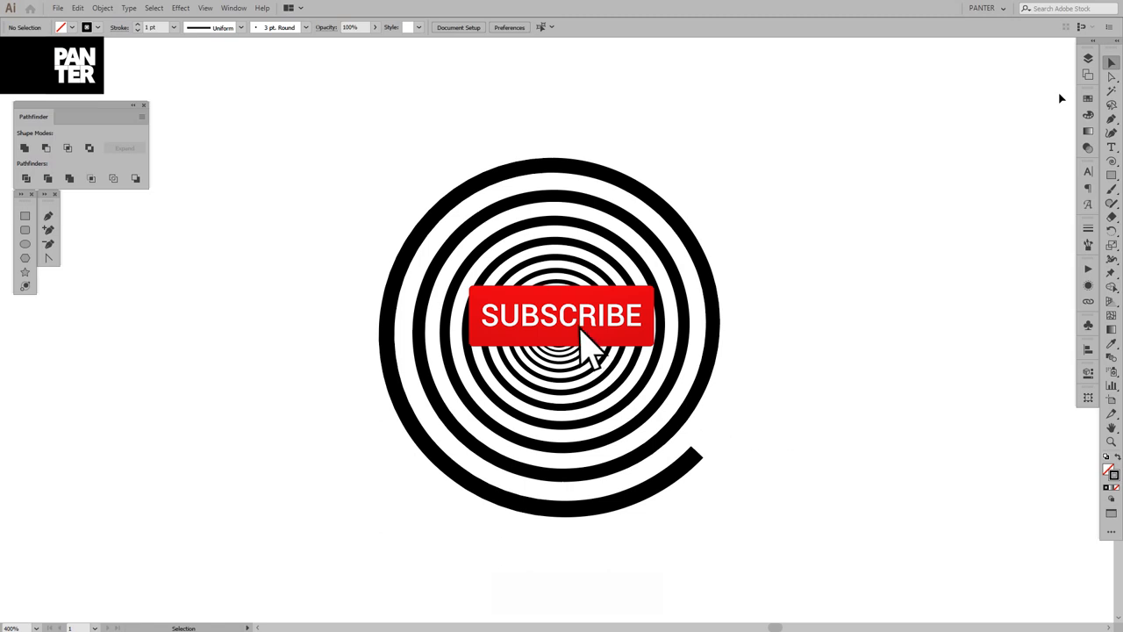
Select the tunnel spiral to adopt its 5 pt tapered stroke as the current style
{"action": "left_click", "coordinate": [561, 316]}
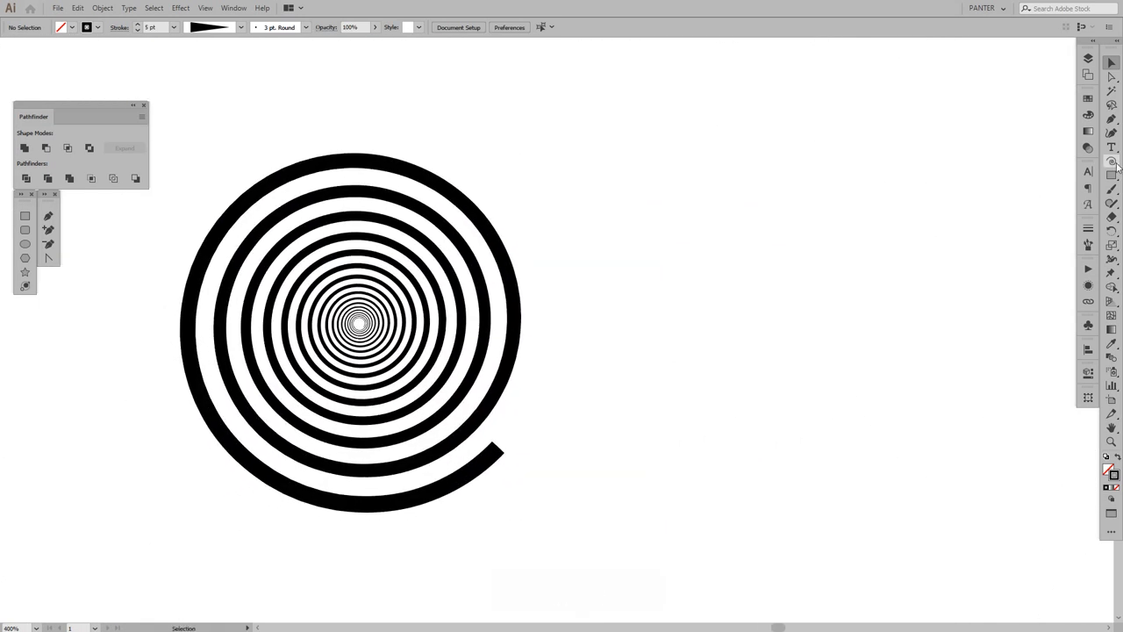
Choose the Spiral Tool from the Line Segment tool group
{"action": "left_click", "coordinate": [1112, 162]}
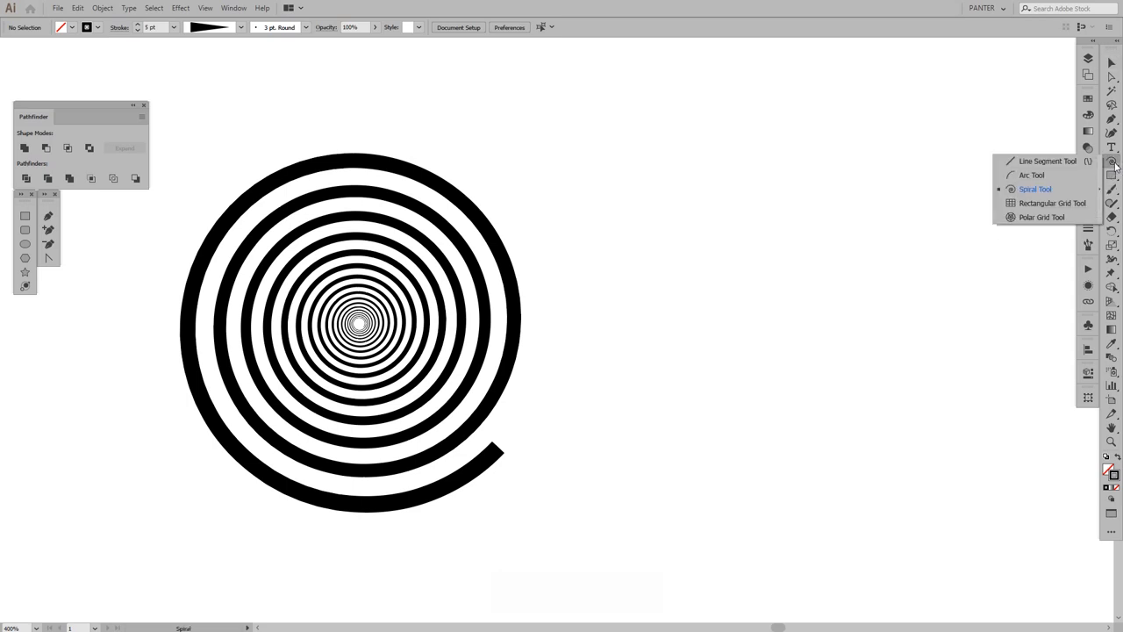
{"action": "mouse_move", "coordinate": [1053, 171]}
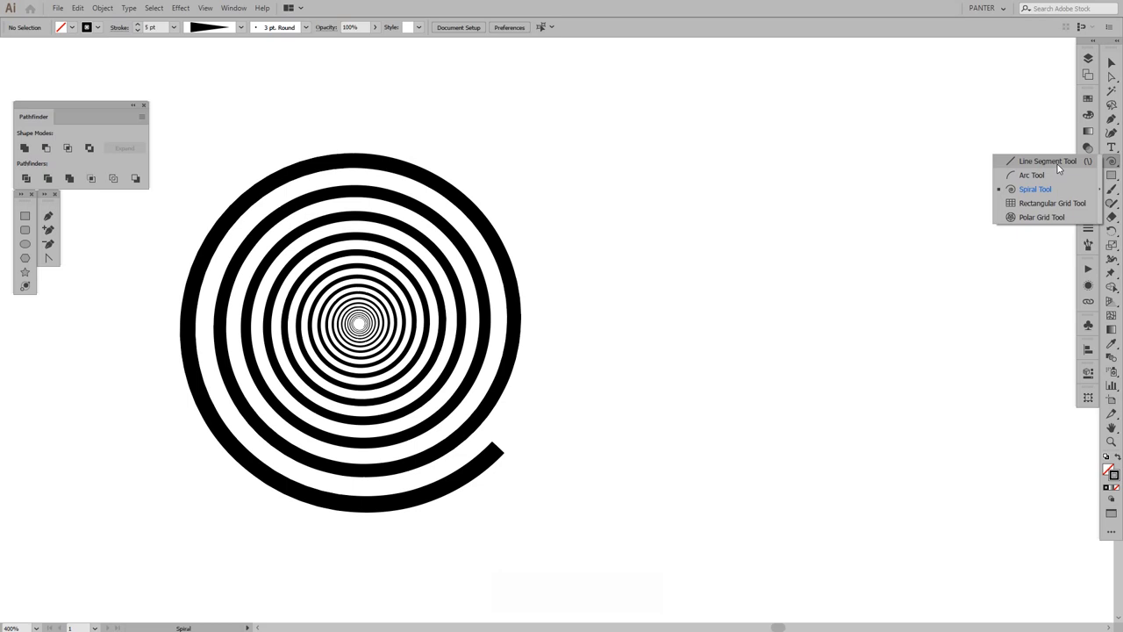
{"action": "left_click", "coordinate": [1048, 161]}
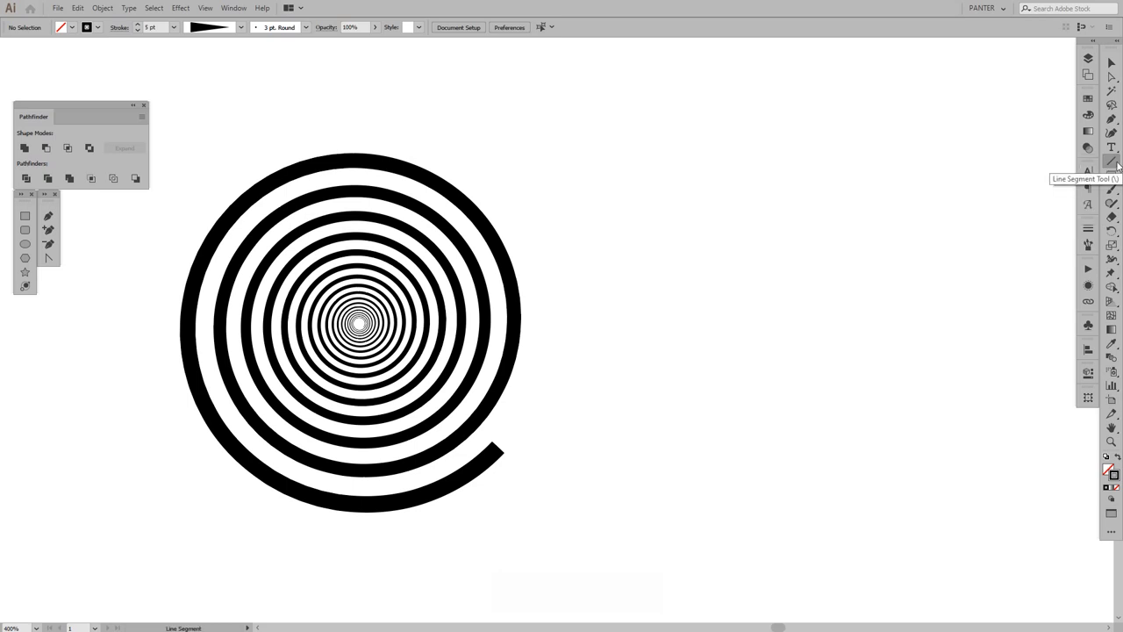
{"action": "left_click", "coordinate": [1112, 161]}
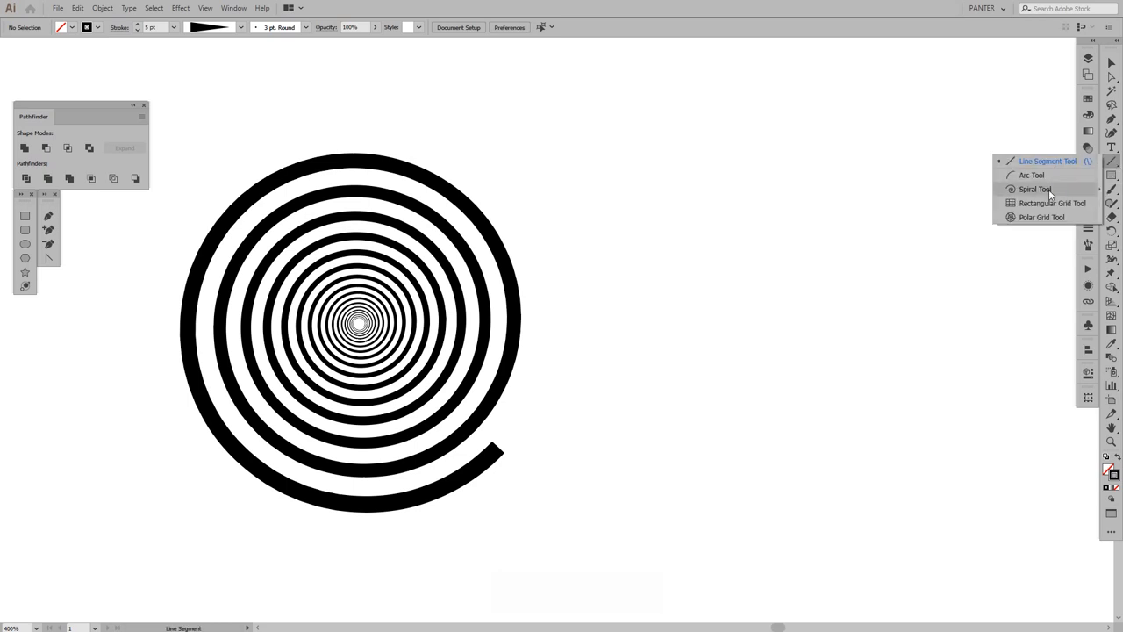
{"action": "left_click", "coordinate": [1036, 189]}
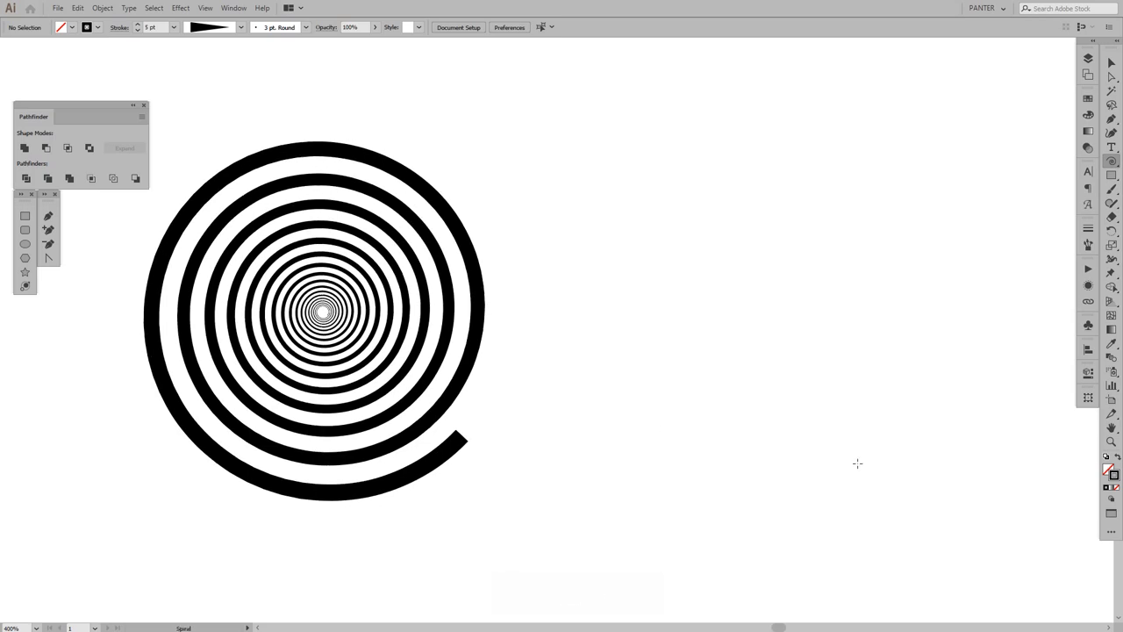
{"action": "mouse_move", "coordinate": [1113, 474]}
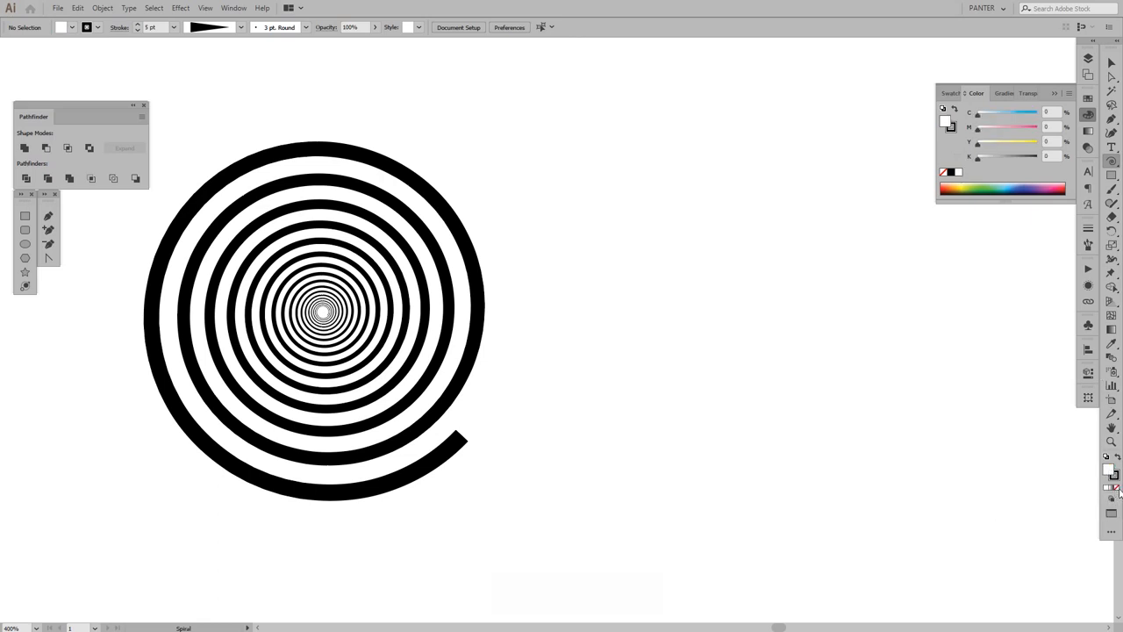
Set Fill to None and Stroke to 100% black in the Color panel
{"action": "left_click", "coordinate": [1111, 472]}
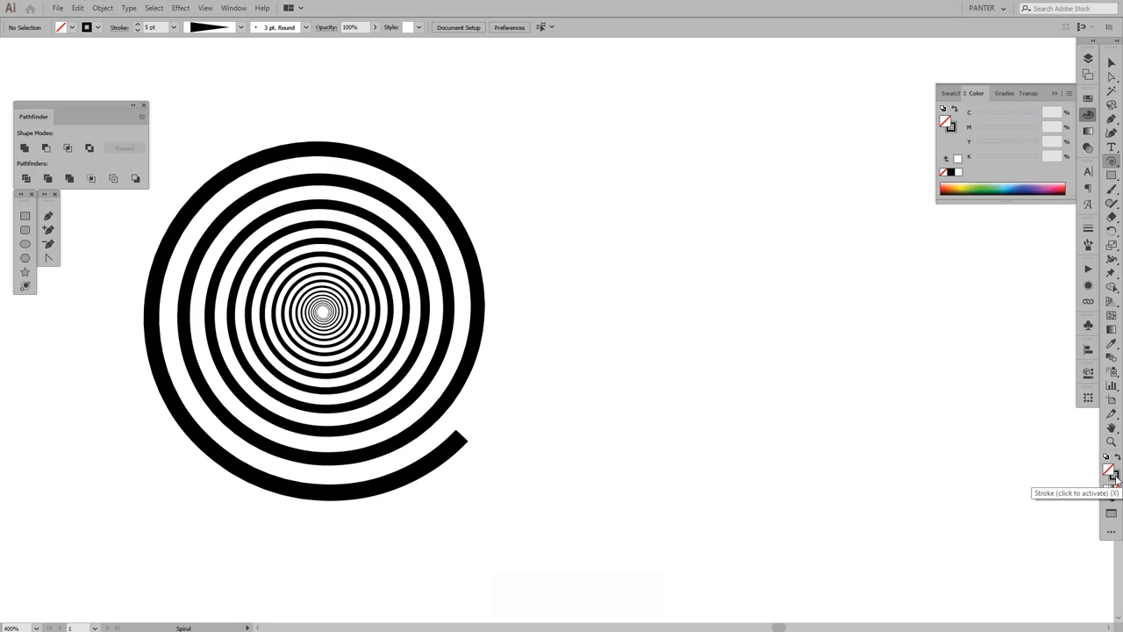
{"action": "left_click", "coordinate": [1113, 472]}
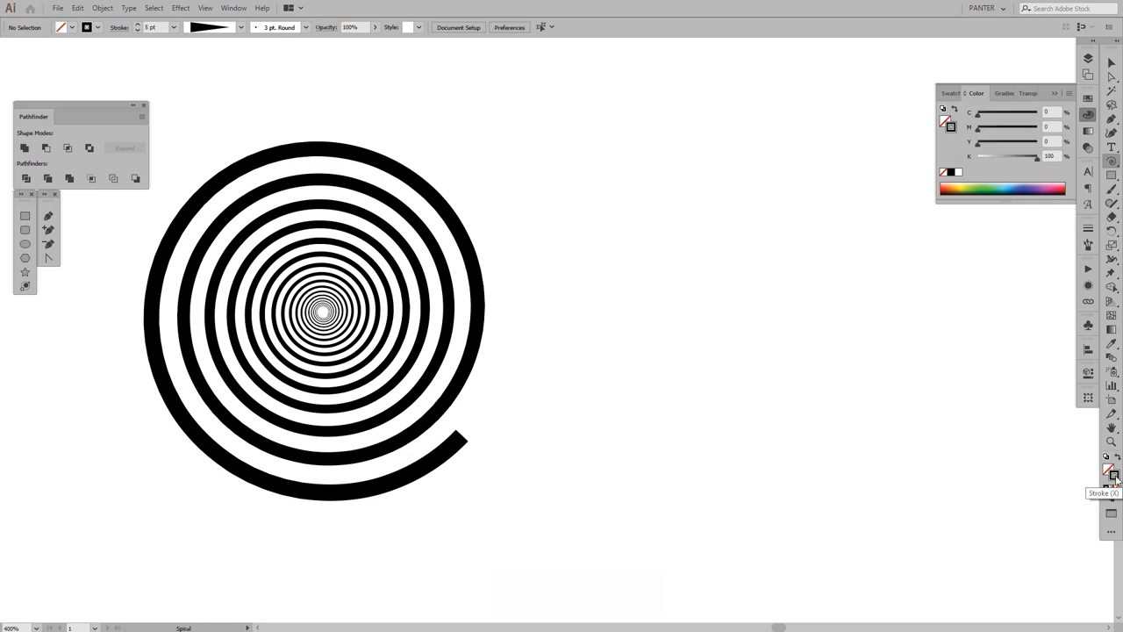
{"action": "key", "text": "space"}
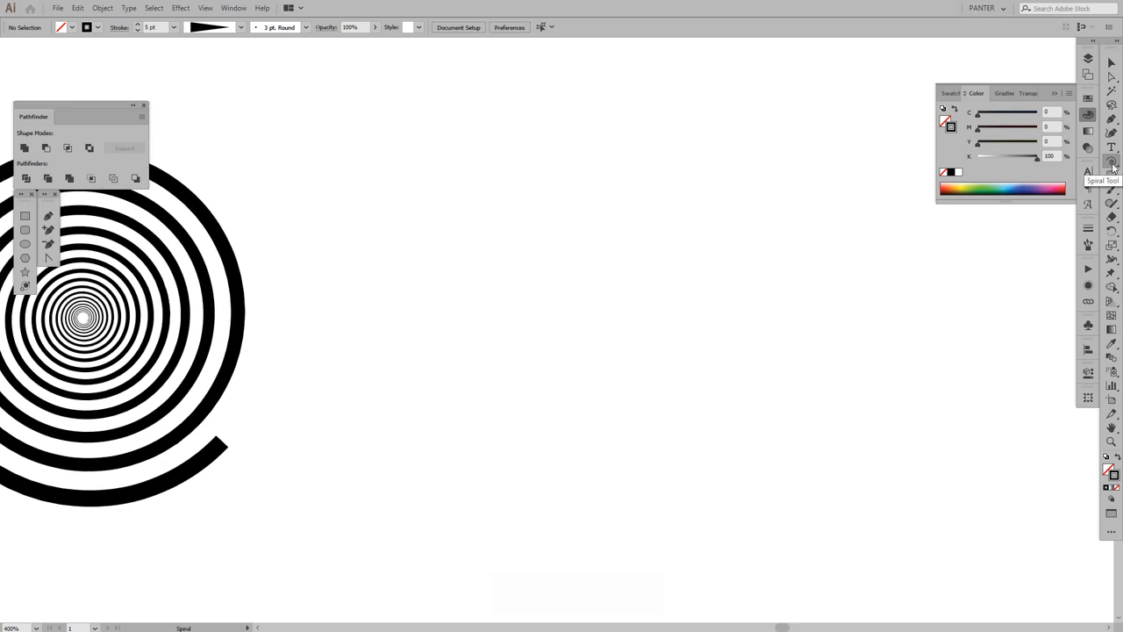
{"action": "key", "text": "space"}
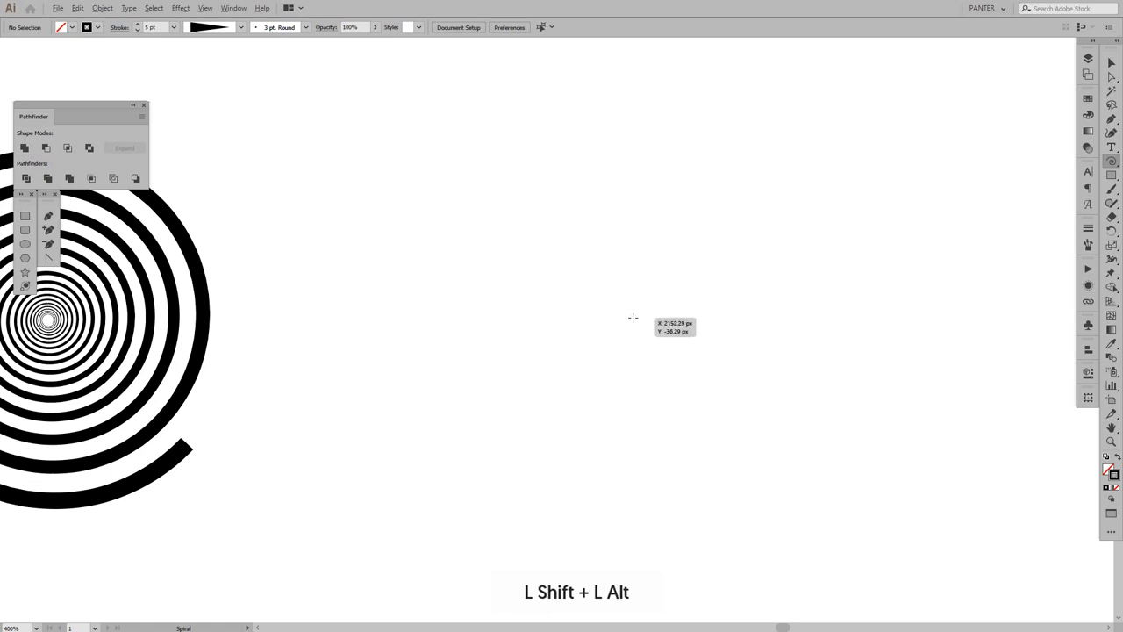
Drag out a small, thin spiral with many tight turns beside the tunnel spiral
{"action": "left_click_drag", "start_coordinate": [632, 318], "coordinate": [761, 400]}
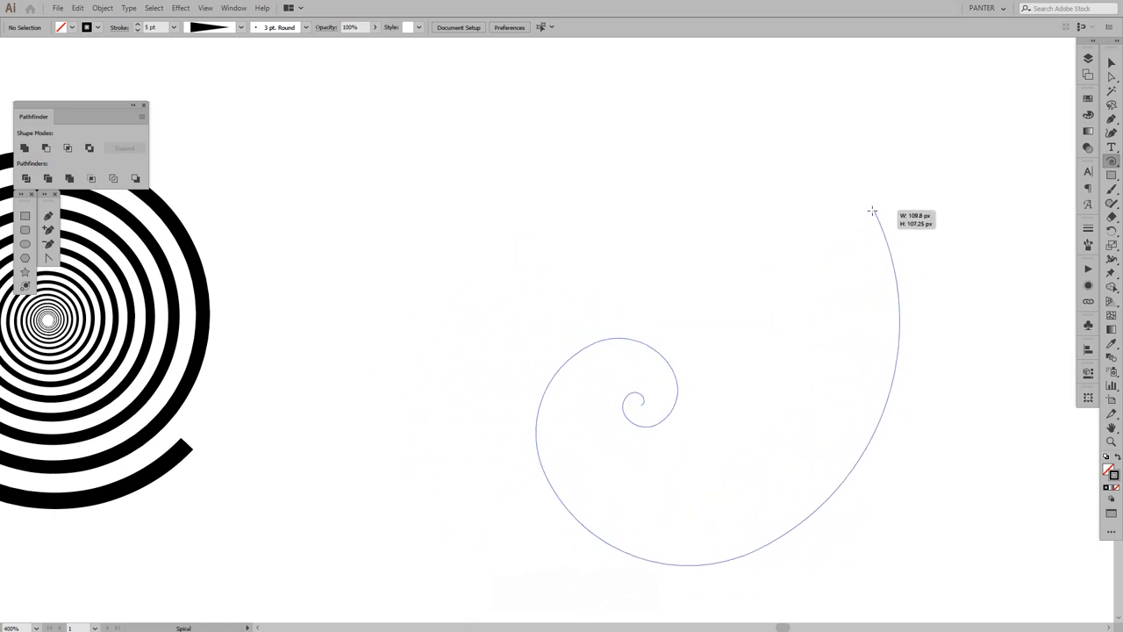
{"action": "left_click_drag", "start_coordinate": [872, 211], "coordinate": [659, 228]}
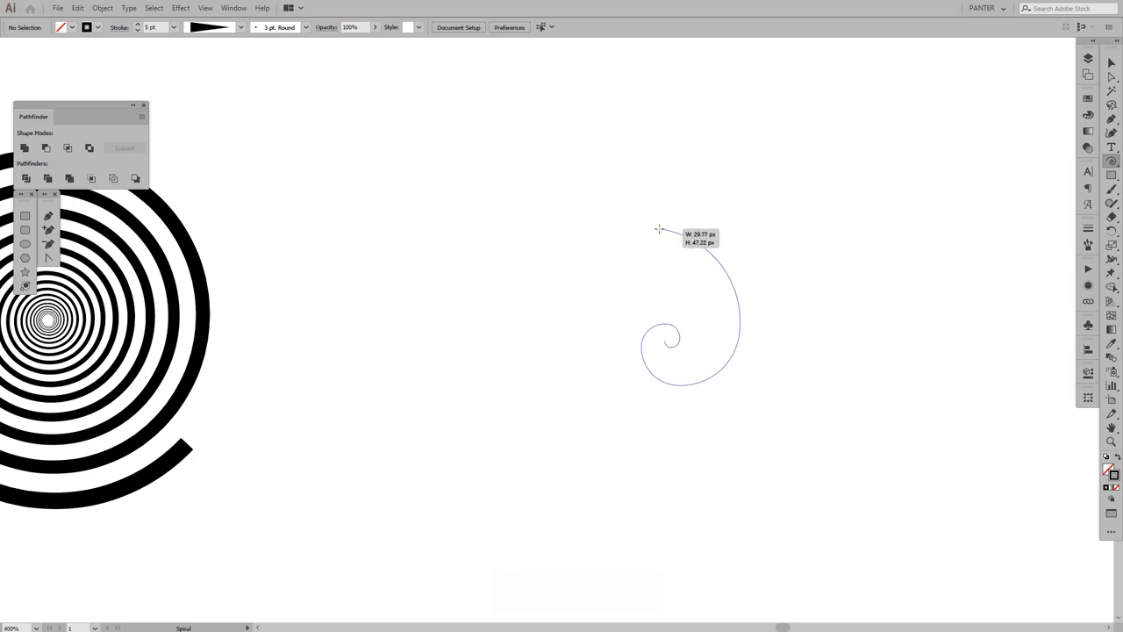
{"action": "left_click_drag", "start_coordinate": [659, 229], "coordinate": [676, 235]}
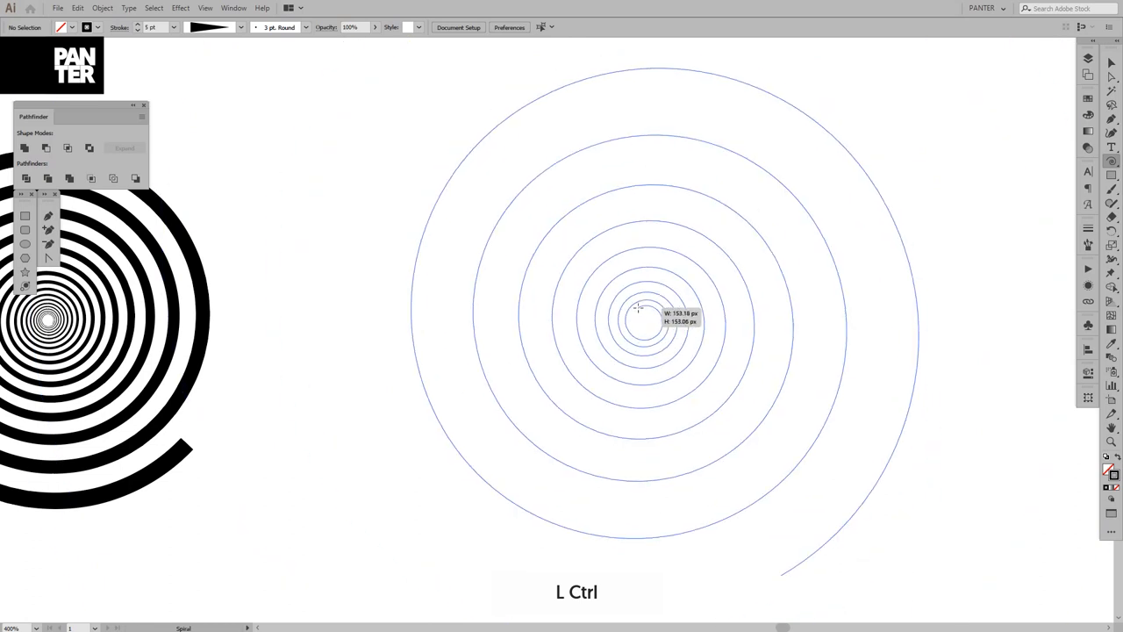
{"action": "left_click_drag", "start_coordinate": [645, 320], "coordinate": [645, 321]}
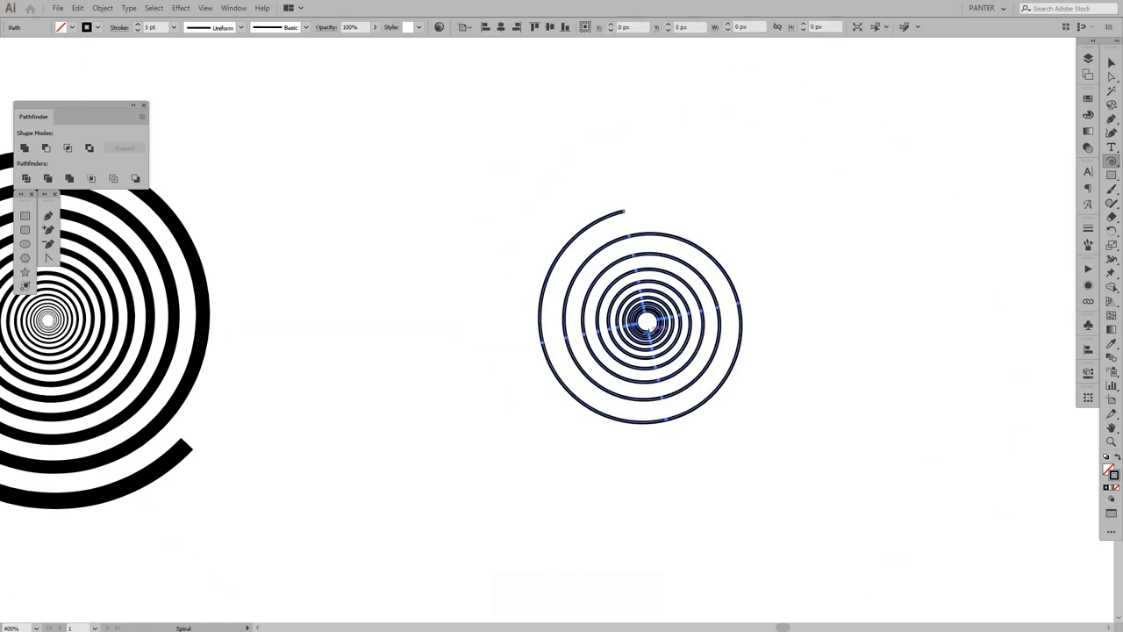
Select the thin test spiral next to the tunnel spiral
{"action": "left_click", "coordinate": [641, 316]}
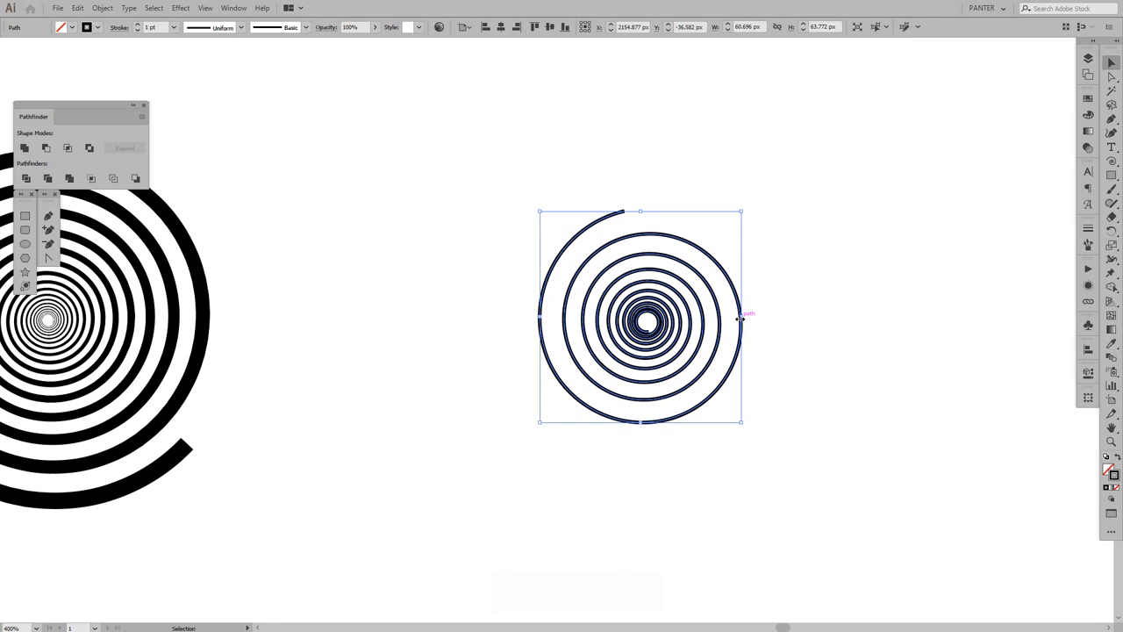
{"action": "mouse_move", "coordinate": [765, 325]}
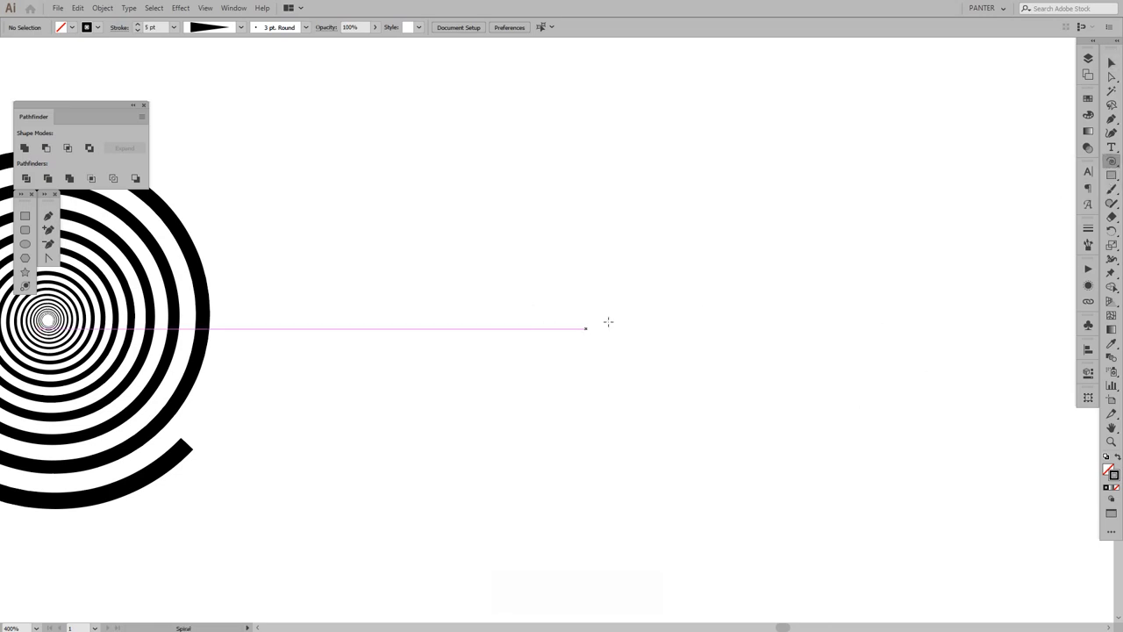
Draw a roughly 176 by 160 px spiral with widened spacing between turns
{"action": "left_click_drag", "start_coordinate": [585, 328], "coordinate": [709, 381]}
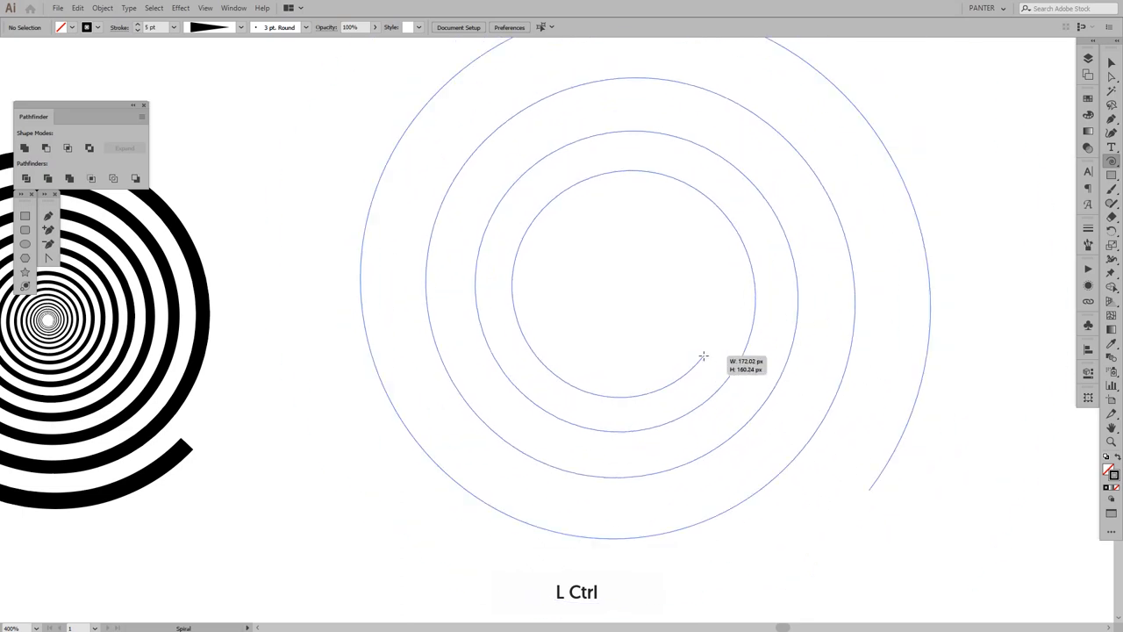
{"action": "left_click_drag", "start_coordinate": [702, 355], "coordinate": [711, 360]}
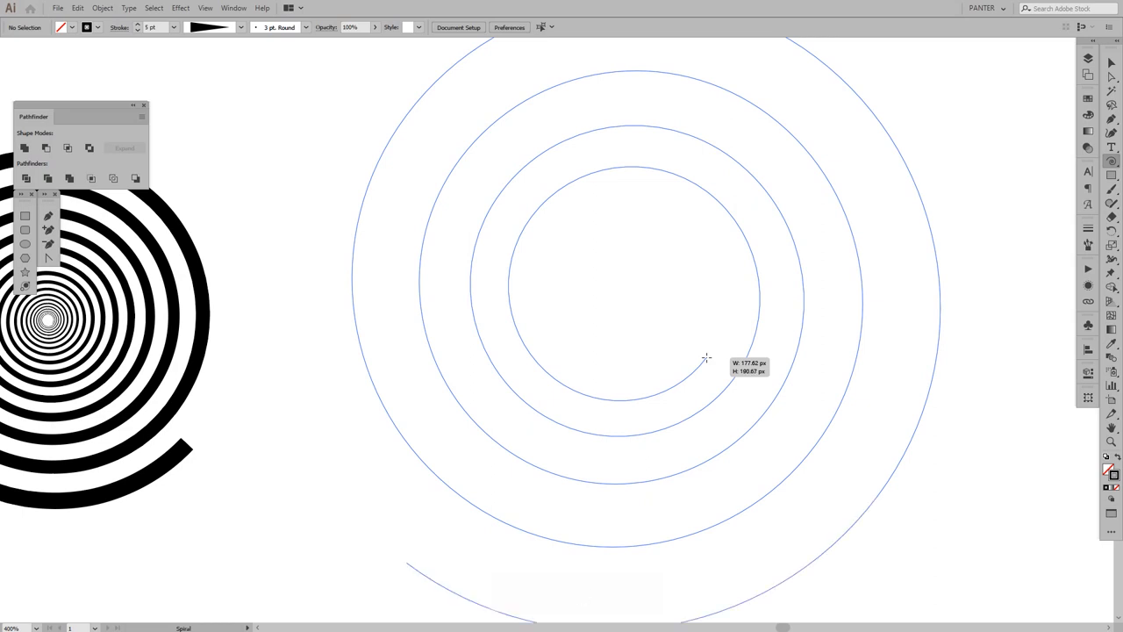
{"action": "left_click_drag", "start_coordinate": [707, 357], "coordinate": [729, 369]}
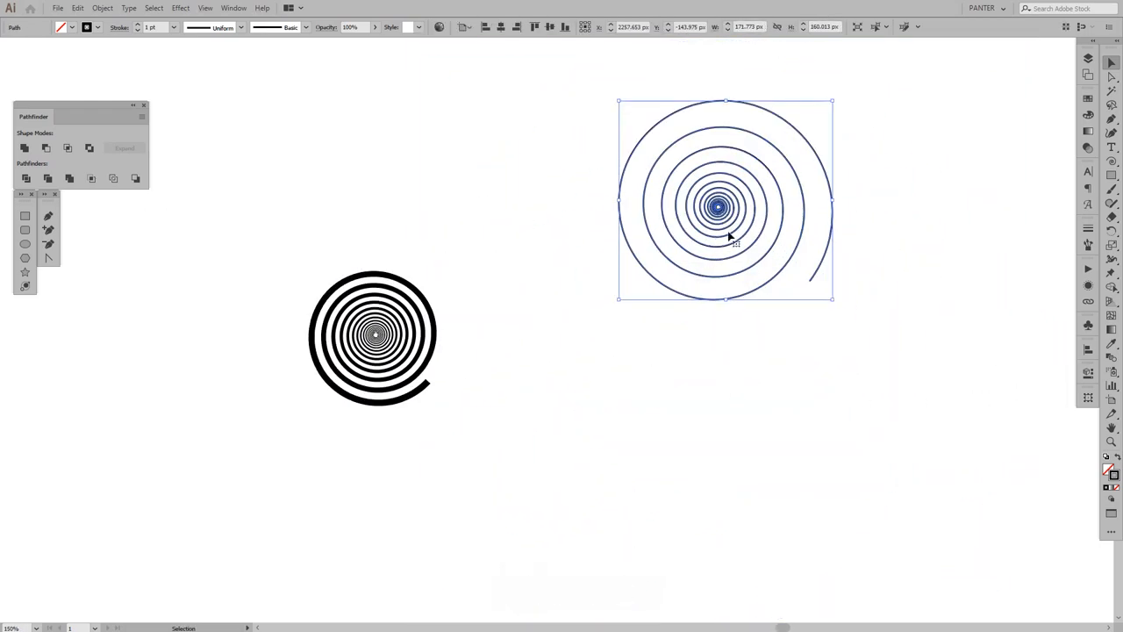
Move the thin many-turn spiral into place beside the tunnel spiral
{"action": "left_click_drag", "start_coordinate": [726, 206], "coordinate": [618, 347]}
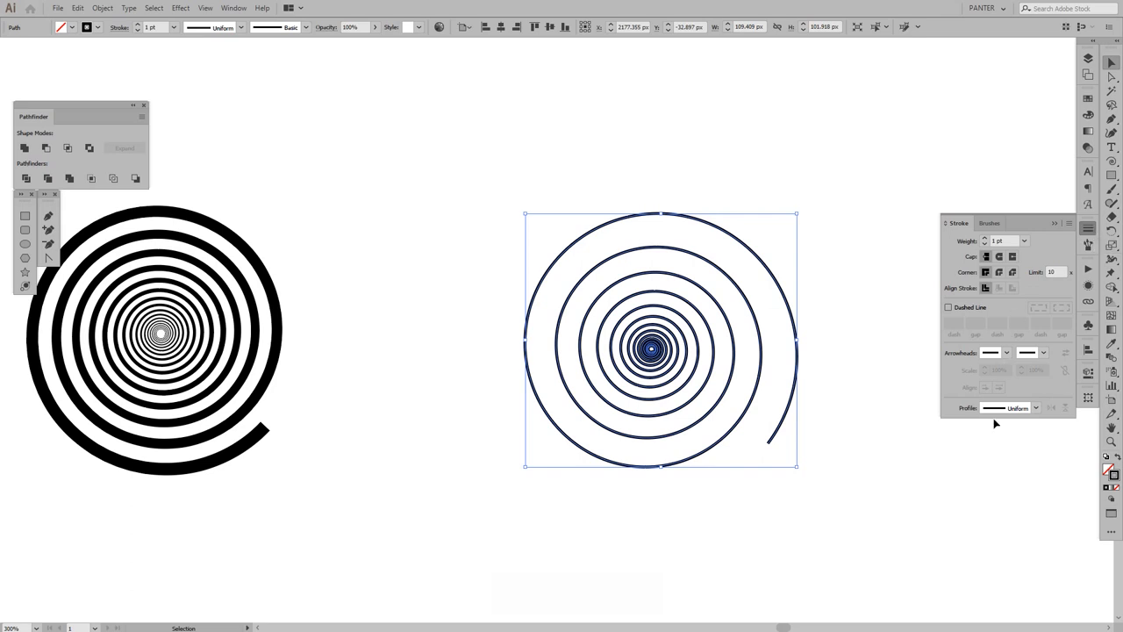
Apply the tapered width profile to the spiral's stroke and deselect to check it
{"action": "left_click", "coordinate": [1036, 407]}
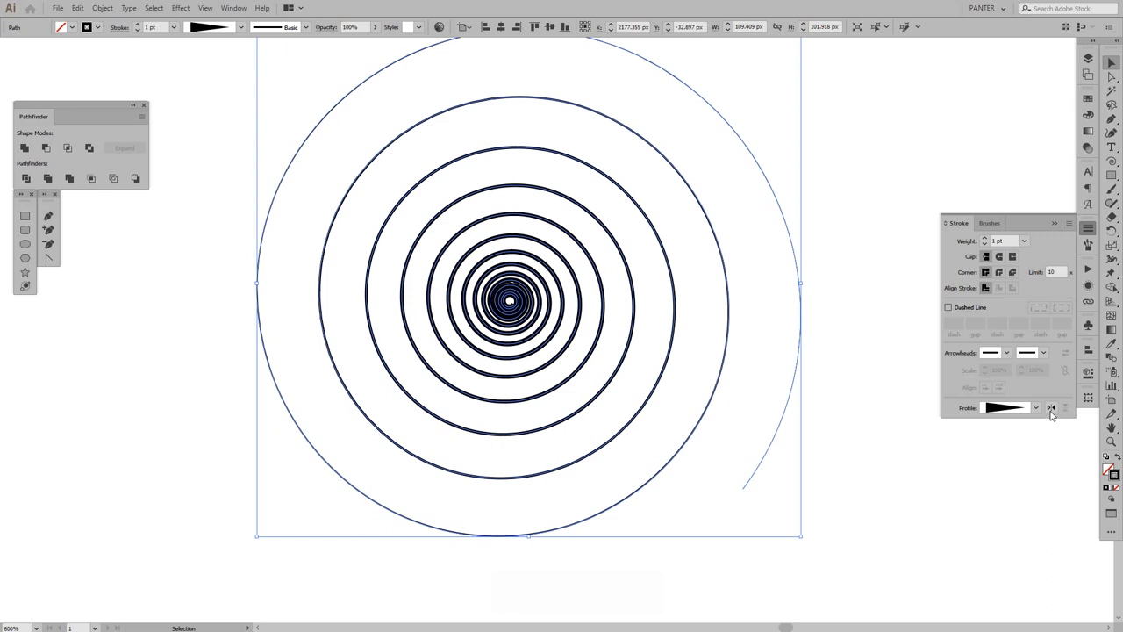
{"action": "mouse_move", "coordinate": [1051, 407]}
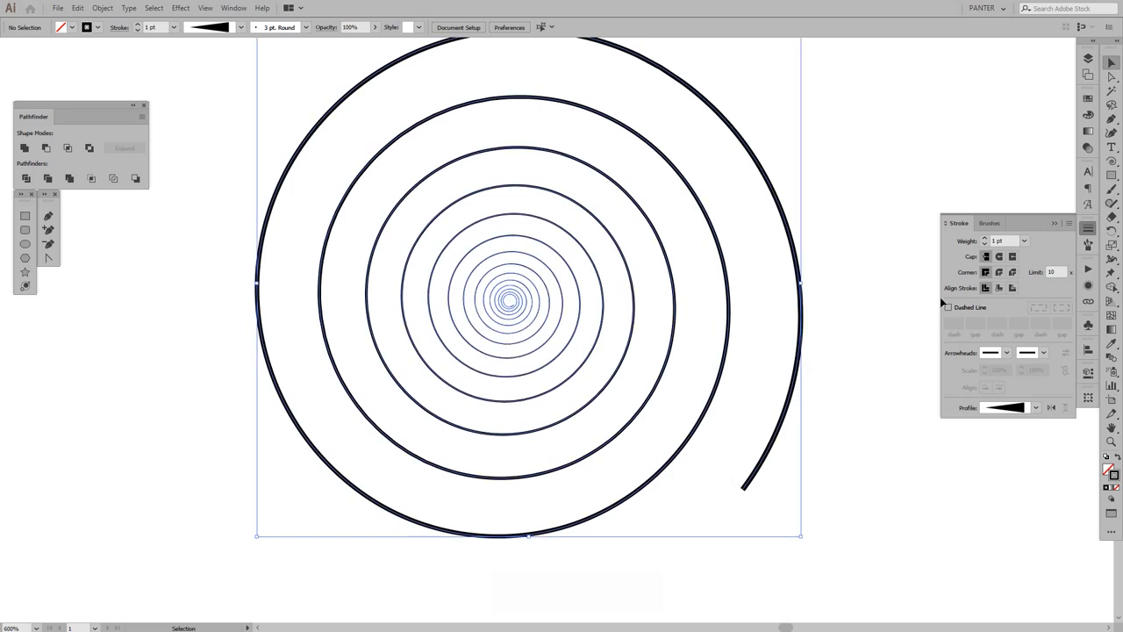
{"action": "left_click", "coordinate": [1005, 240]}
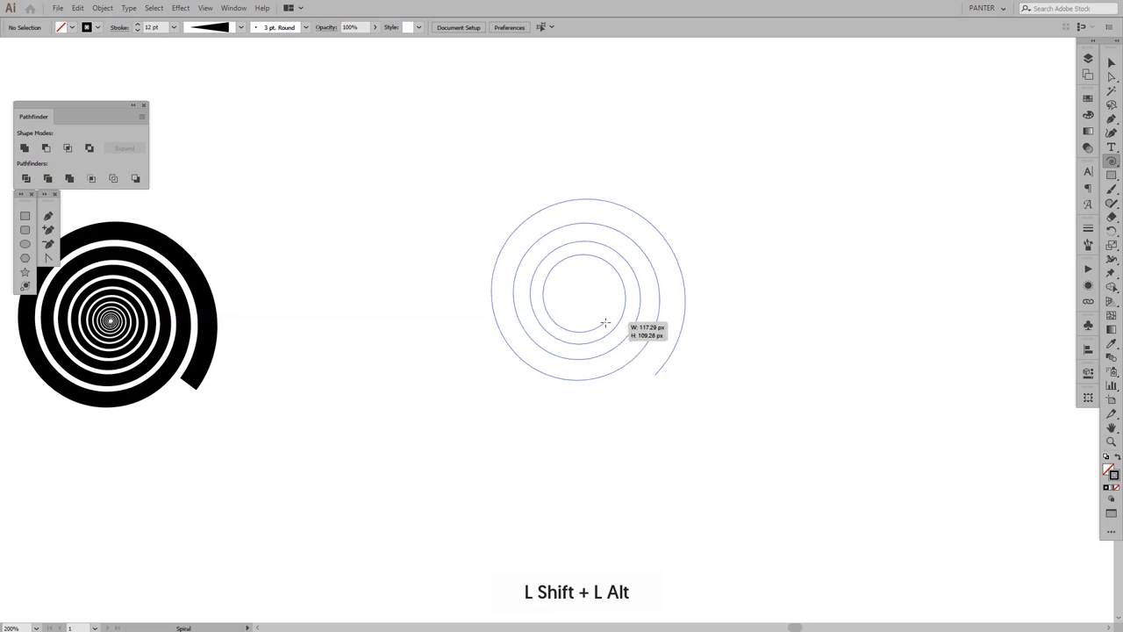
Drag out a 126 by 131 px spiral, adding coils with repeated Up Arrow presses
{"action": "left_click_drag", "start_coordinate": [606, 323], "coordinate": [608, 328]}
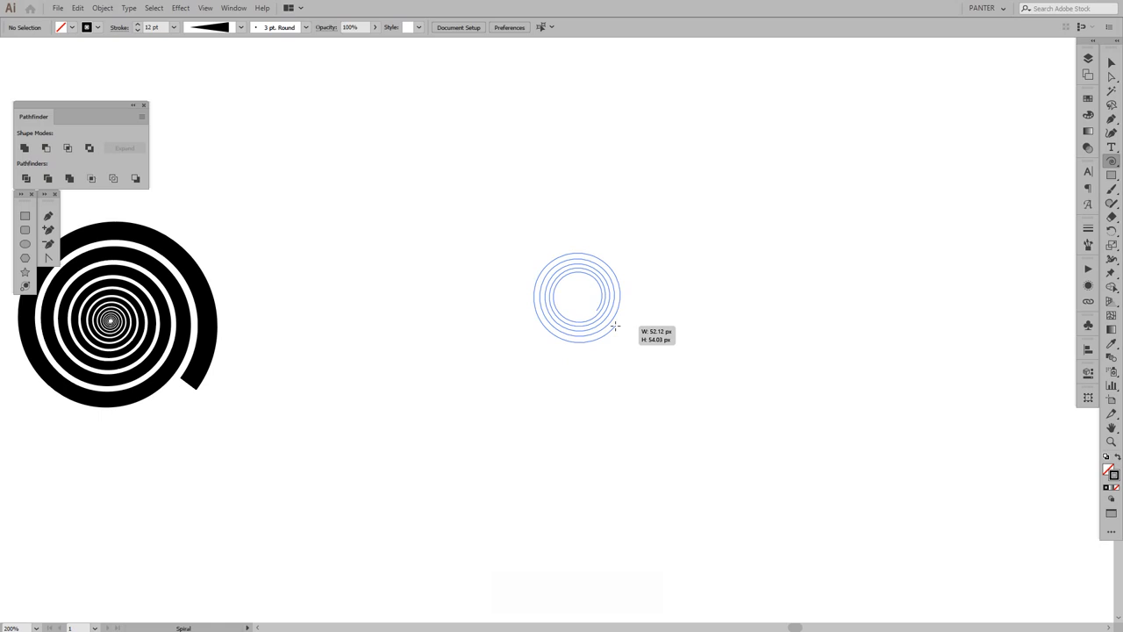
{"action": "key", "text": "up"}
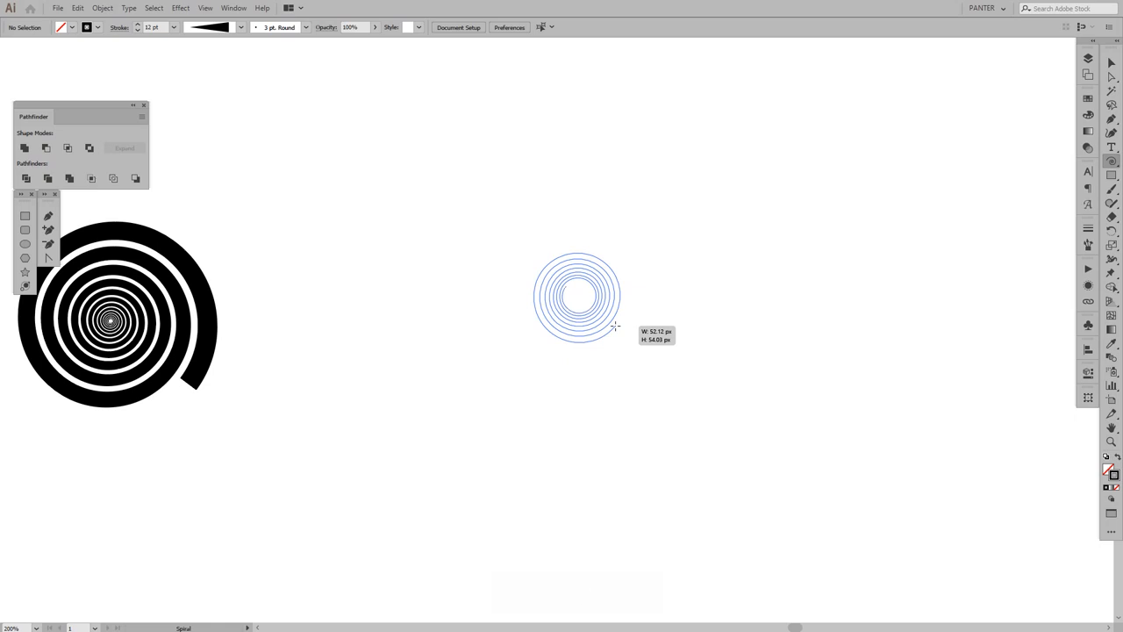
{"action": "key", "text": "up"}
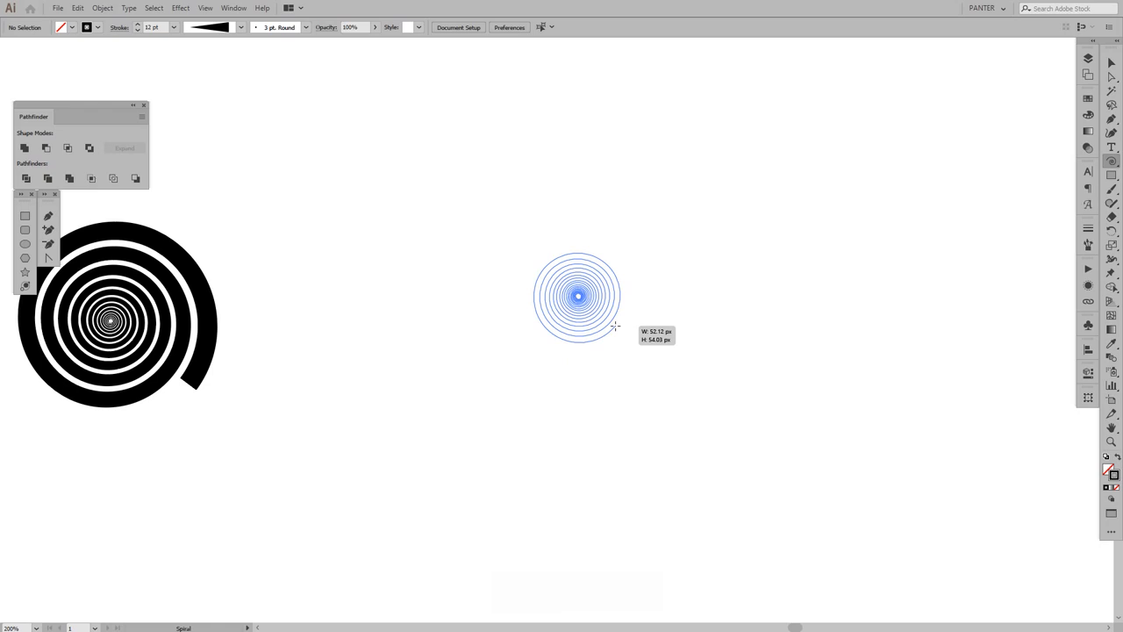
{"action": "key", "text": "up"}
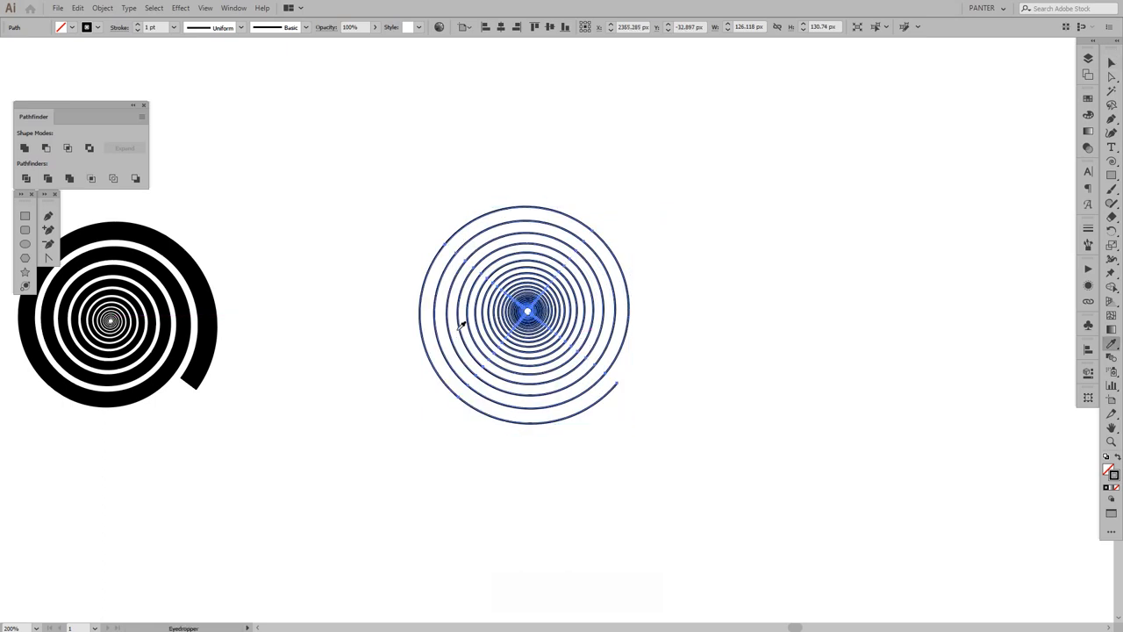
{"action": "mouse_move", "coordinate": [1112, 347]}
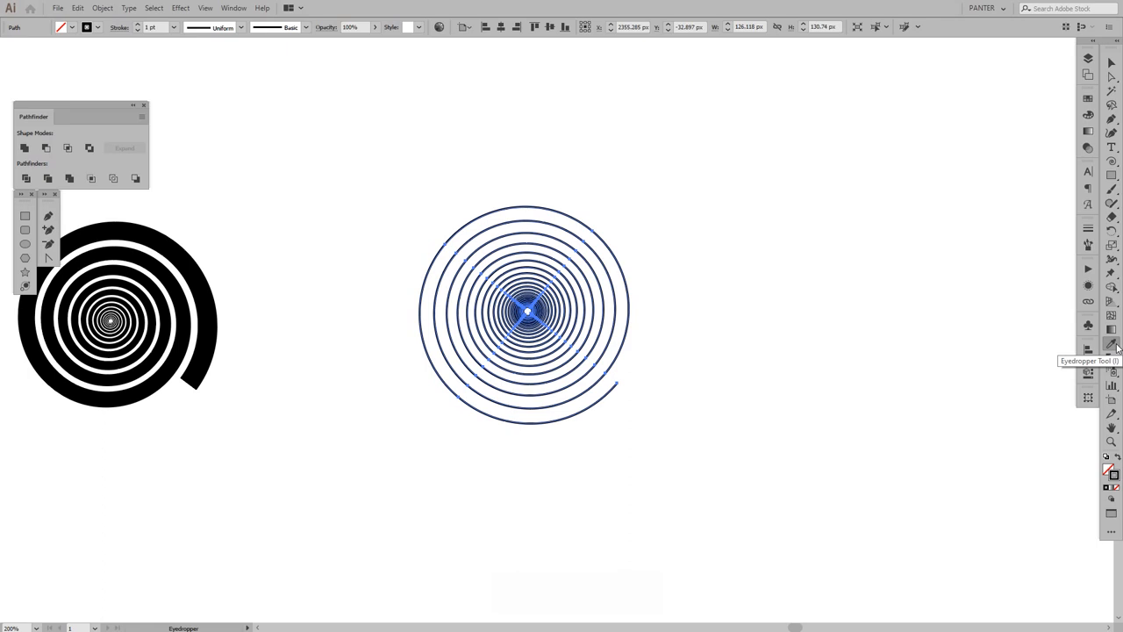
Eyedropper the first spiral's 12 pt black stroke, then apply a tapered width profile
{"action": "left_click", "coordinate": [211, 294]}
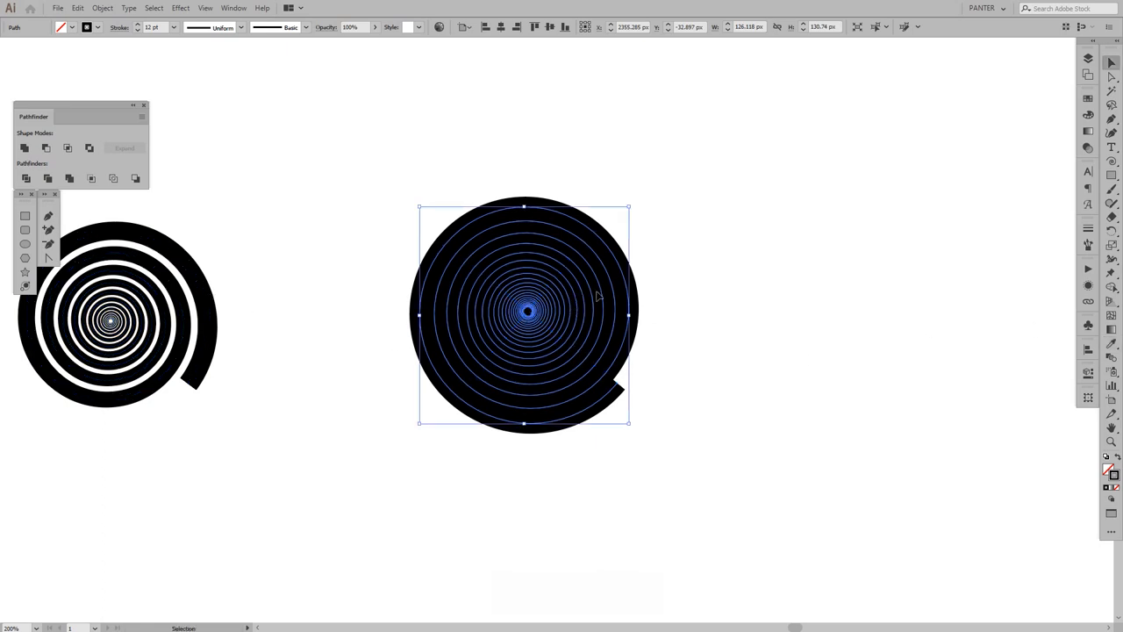
{"action": "left_click", "coordinate": [1088, 229]}
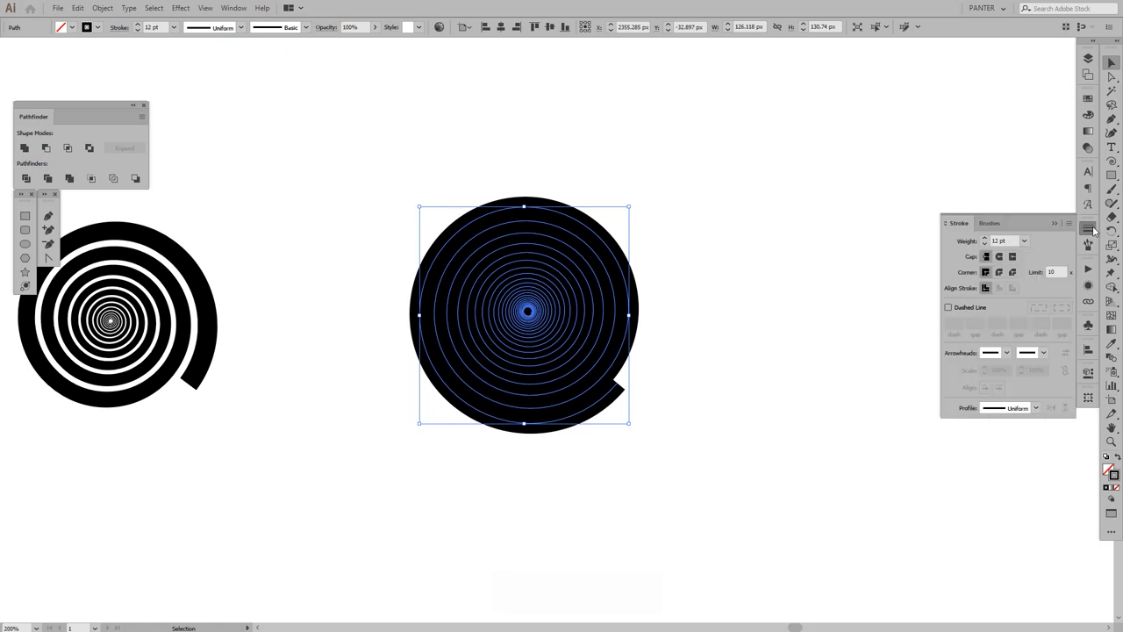
{"action": "left_click", "coordinate": [1034, 407]}
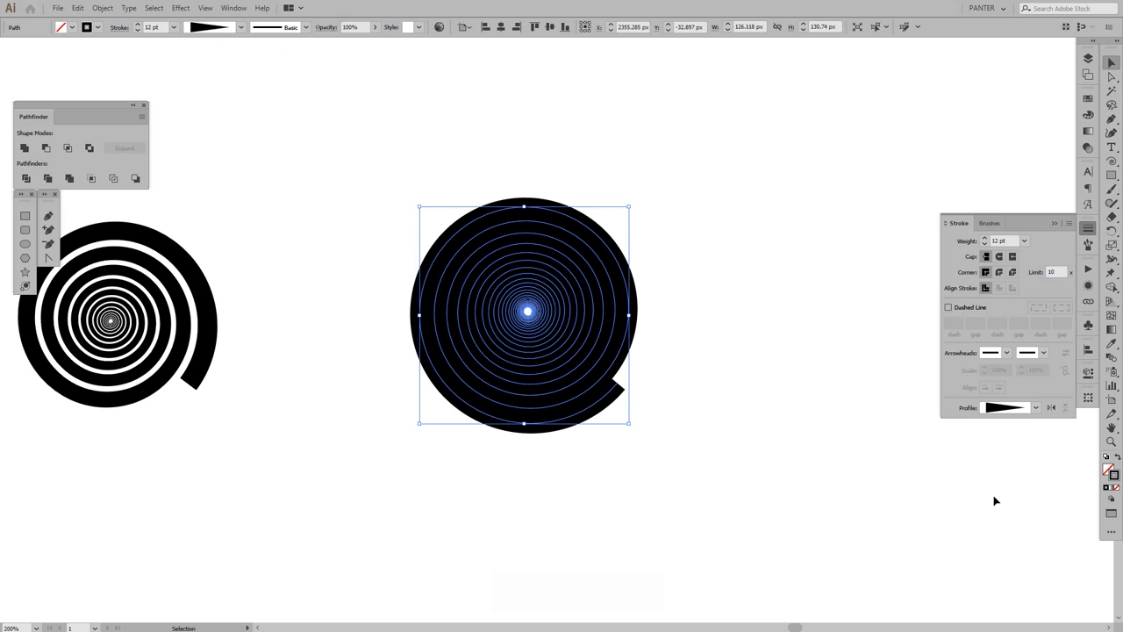
{"action": "mouse_move", "coordinate": [1047, 423]}
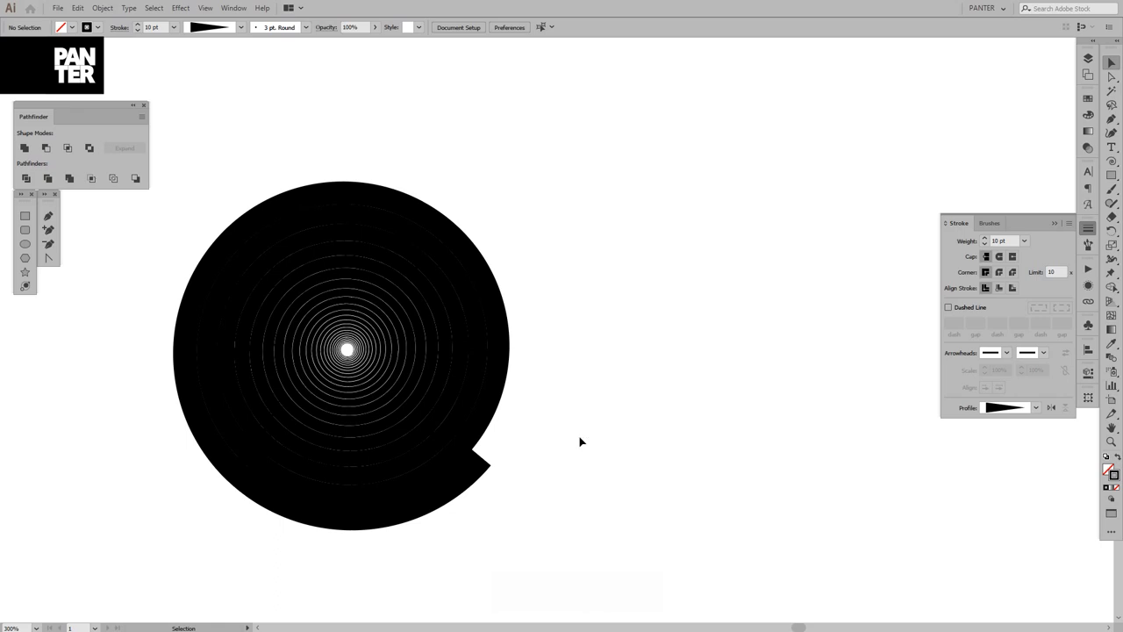
Duplicate the tunnel spiral along the row, giving the copies thinner strokes such as 8 pt
{"action": "key", "text": "space"}
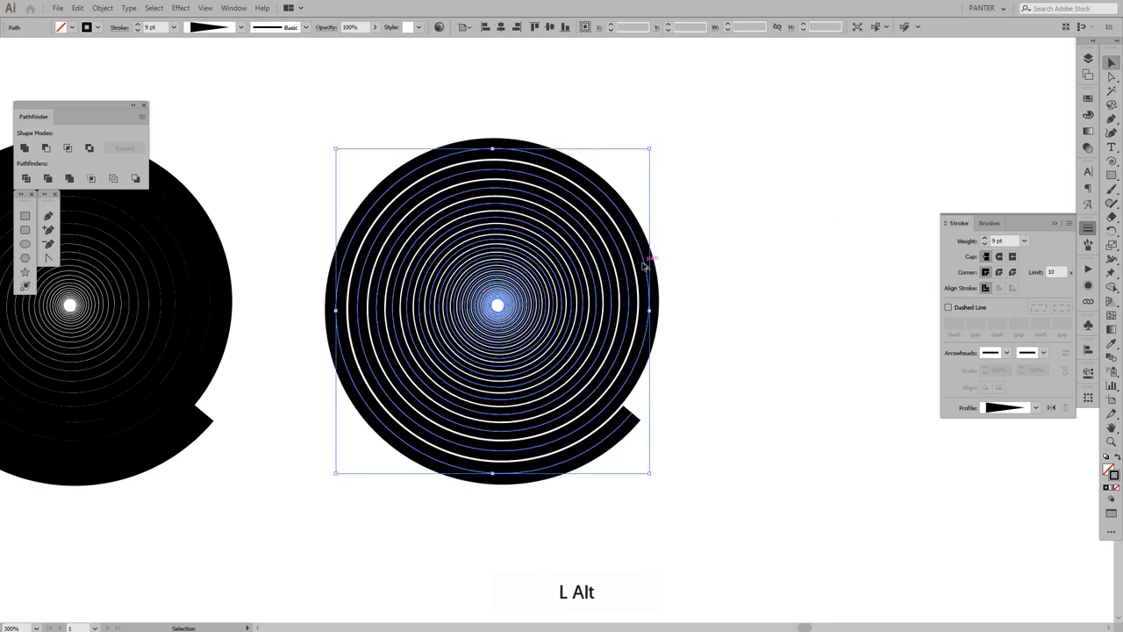
{"action": "left_click_drag", "start_coordinate": [492, 309], "coordinate": [287, 353]}
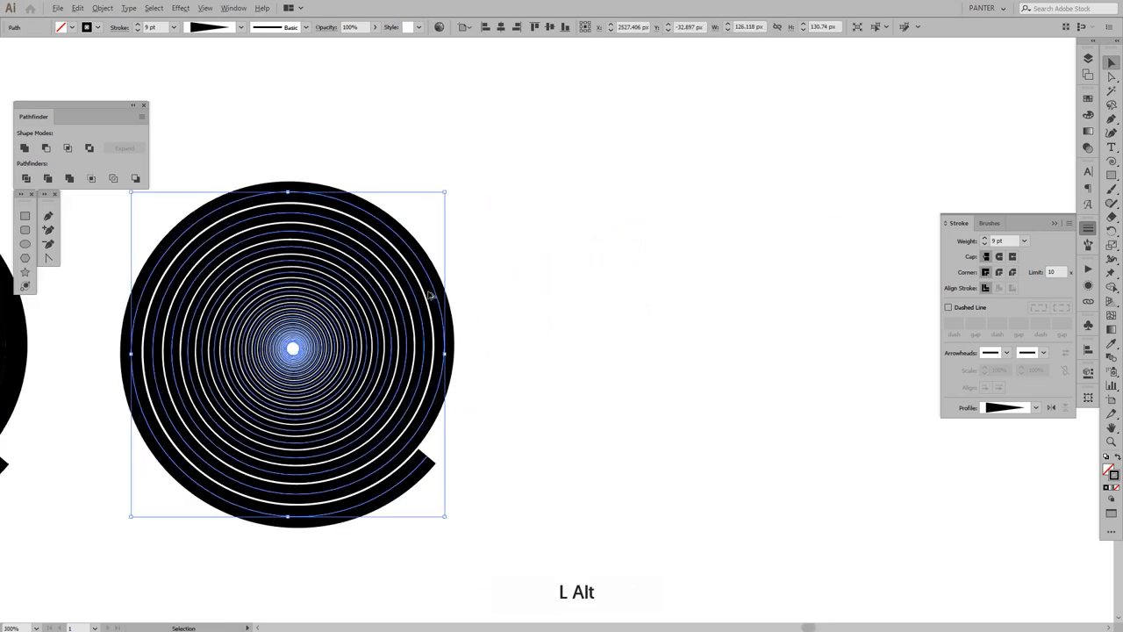
{"action": "left_click_drag", "start_coordinate": [294, 351], "coordinate": [717, 351]}
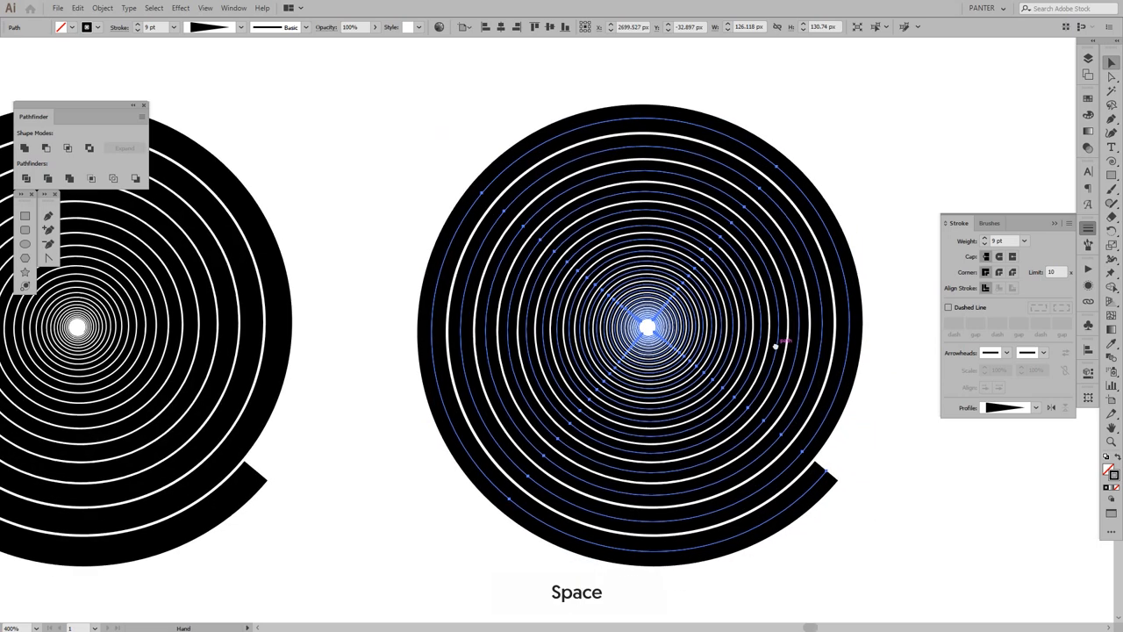
{"action": "type", "text": "8"}
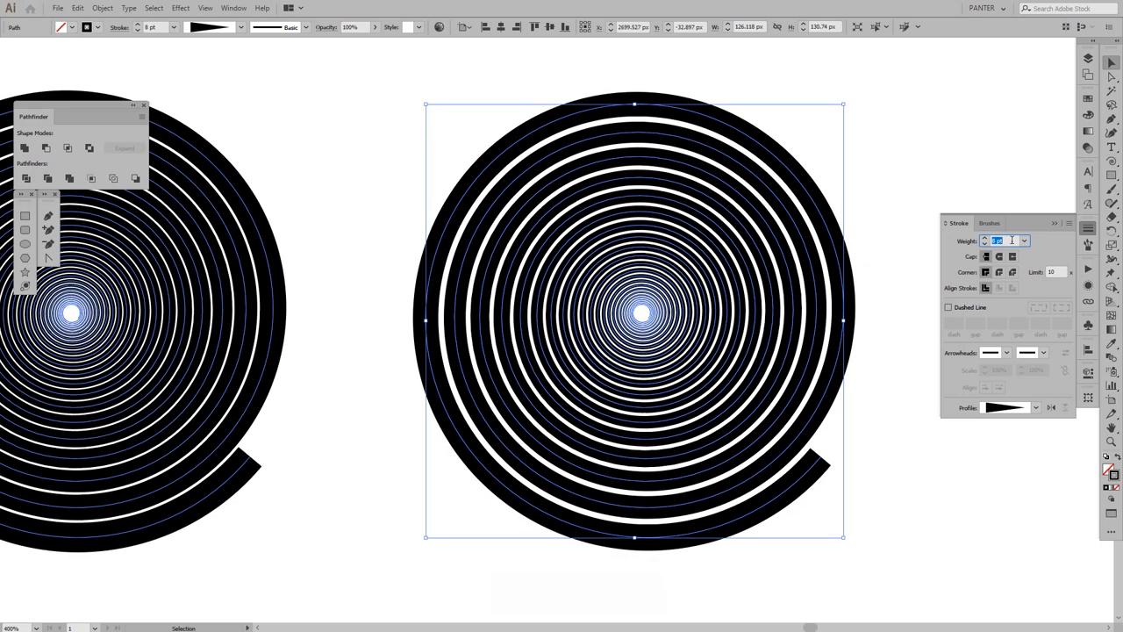
{"action": "key", "text": "space"}
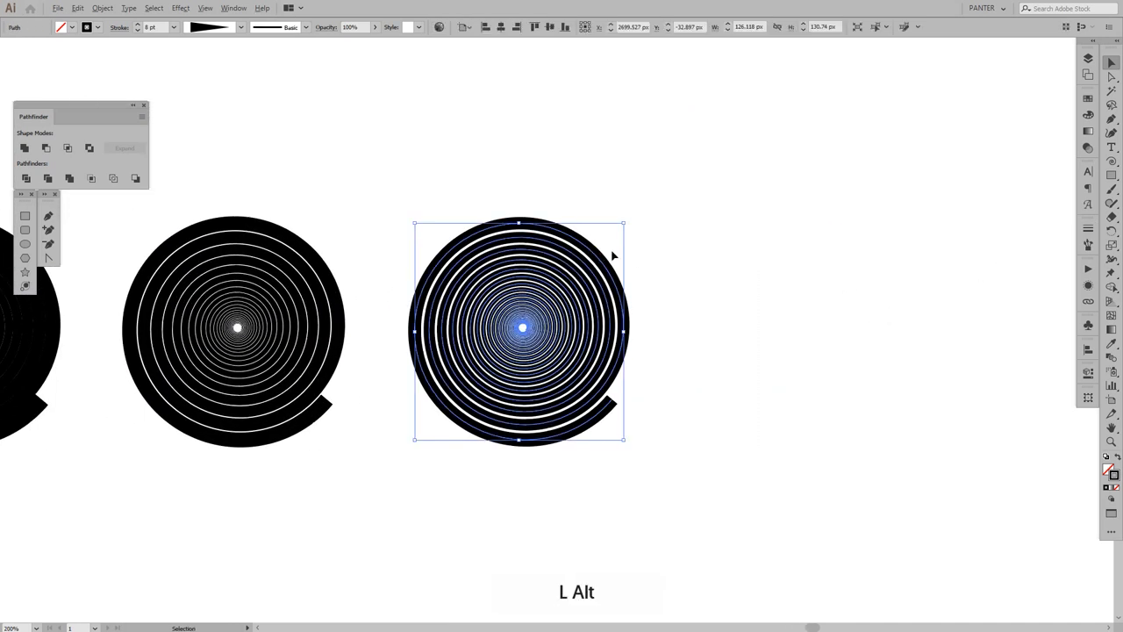
{"action": "left_click_drag", "start_coordinate": [518, 332], "coordinate": [808, 328]}
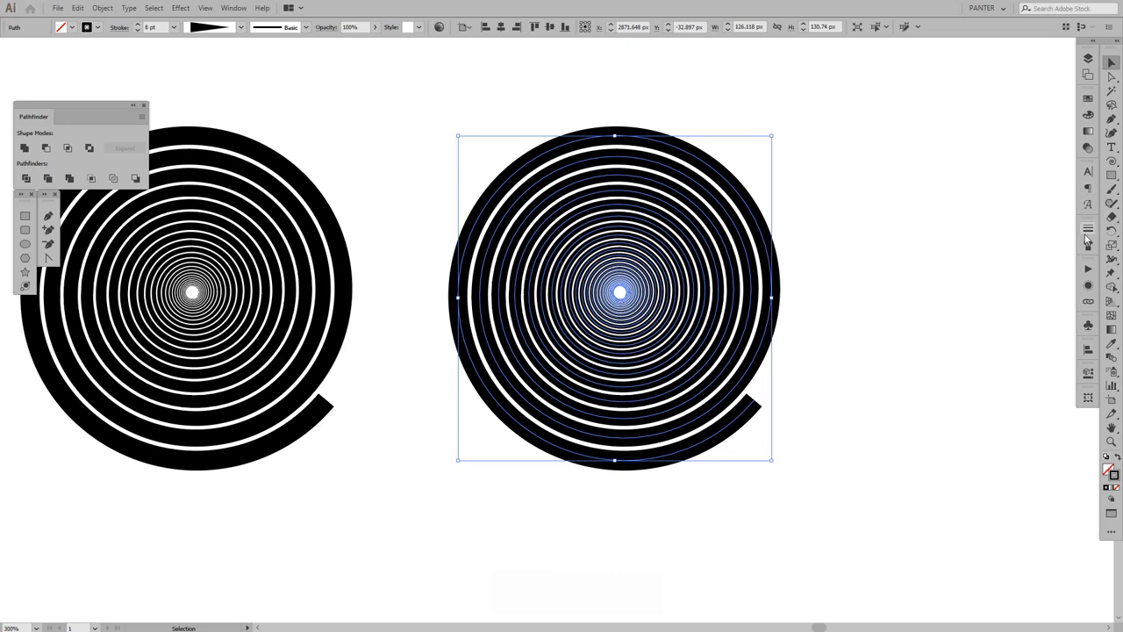
{"action": "left_click", "coordinate": [1088, 230]}
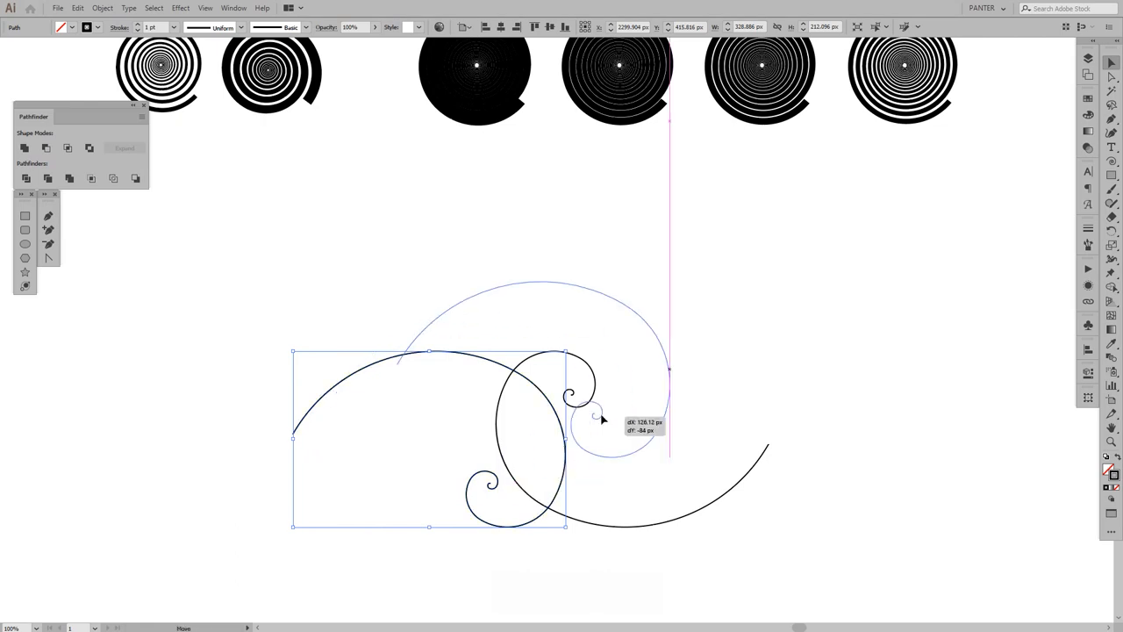
Move a thin spiral copy into position among the swirl's arms
{"action": "left_click_drag", "start_coordinate": [601, 419], "coordinate": [577, 400]}
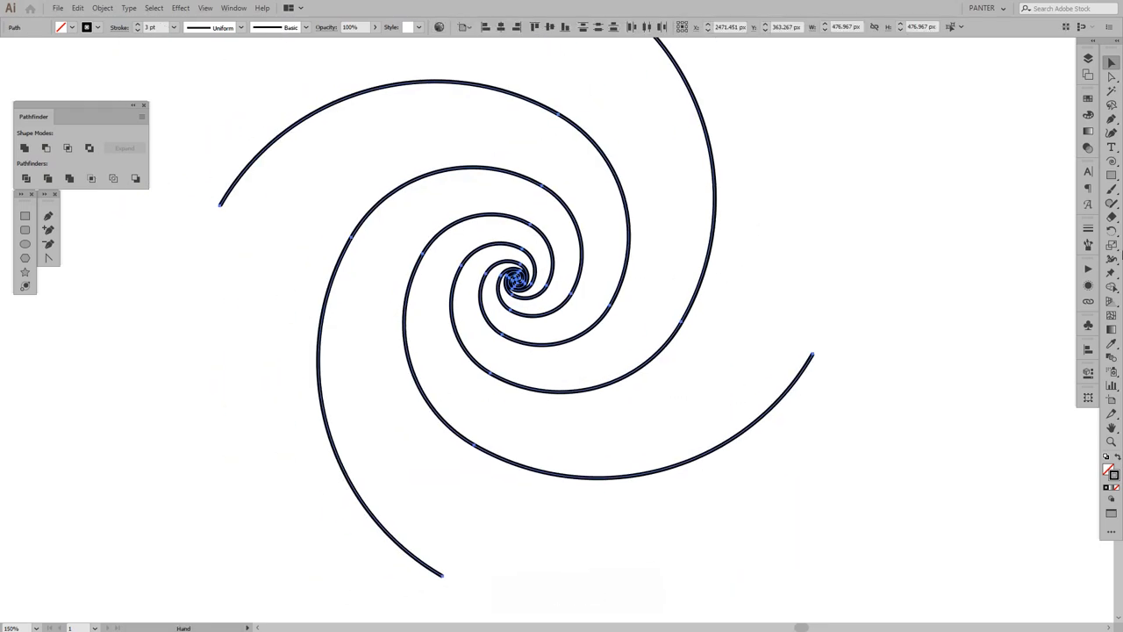
Give the swirl arms an 82 pt tapered stroke profile and move a copy straight down
{"action": "left_click", "coordinate": [1088, 228]}
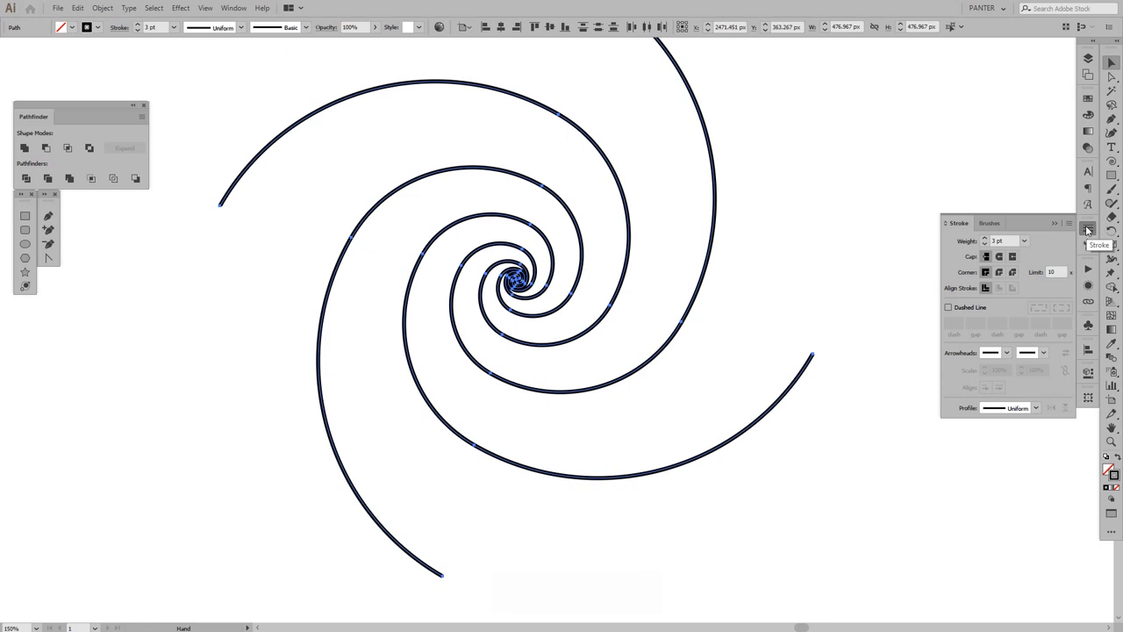
{"action": "left_click", "coordinate": [1036, 407]}
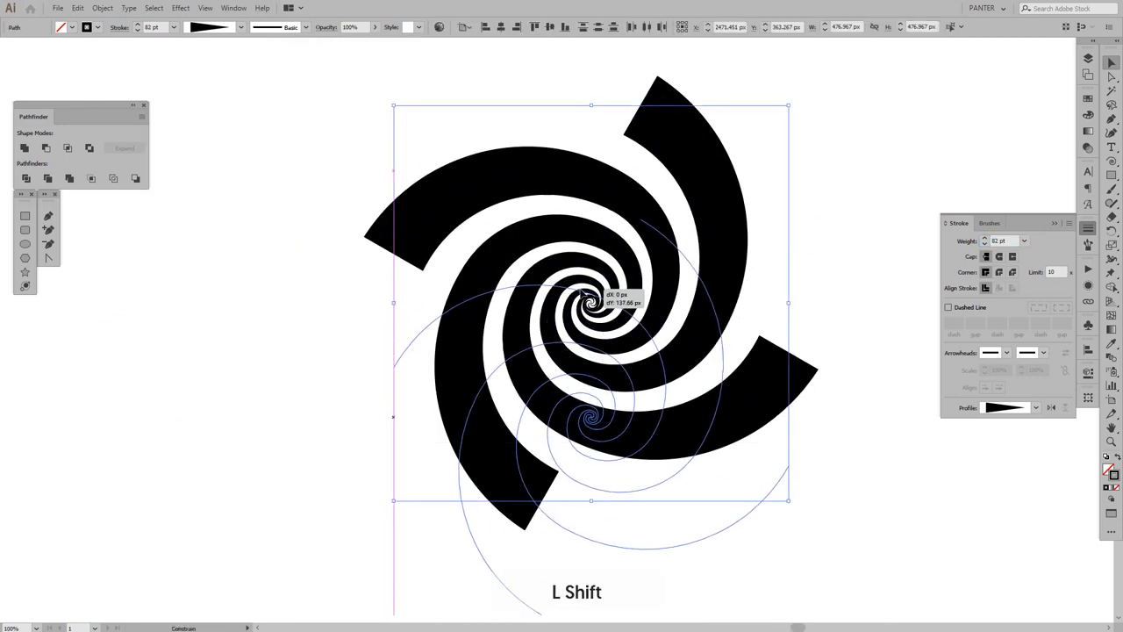
{"action": "key", "text": "space"}
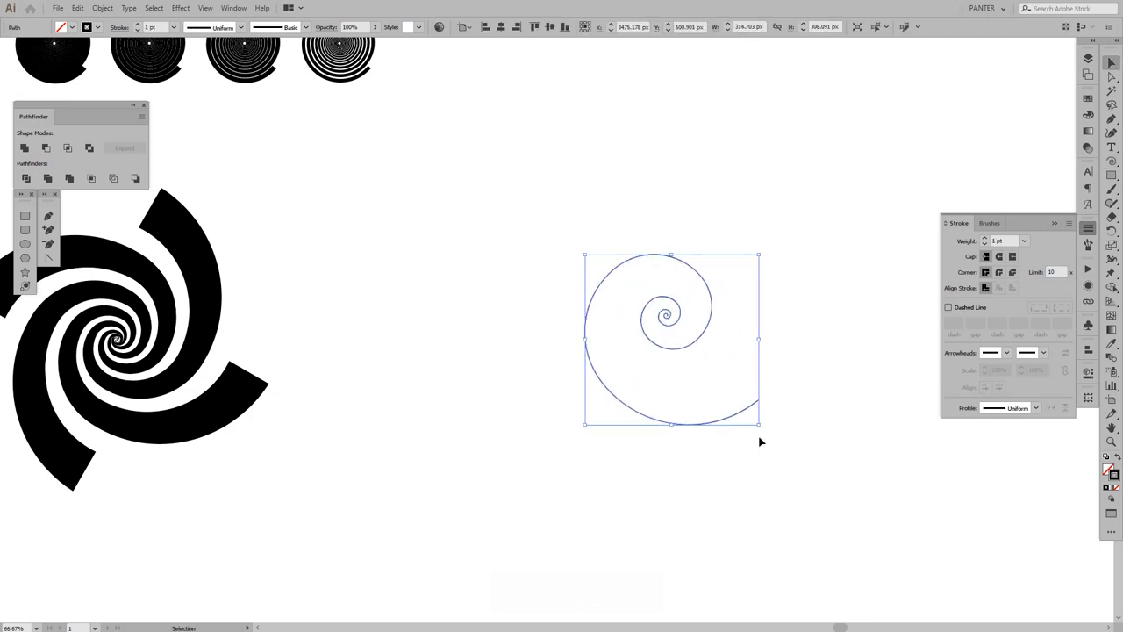
Duplicate the thin 1 pt spiral and hook its centre into another spiral's coils
{"action": "left_click_drag", "start_coordinate": [671, 338], "coordinate": [618, 195]}
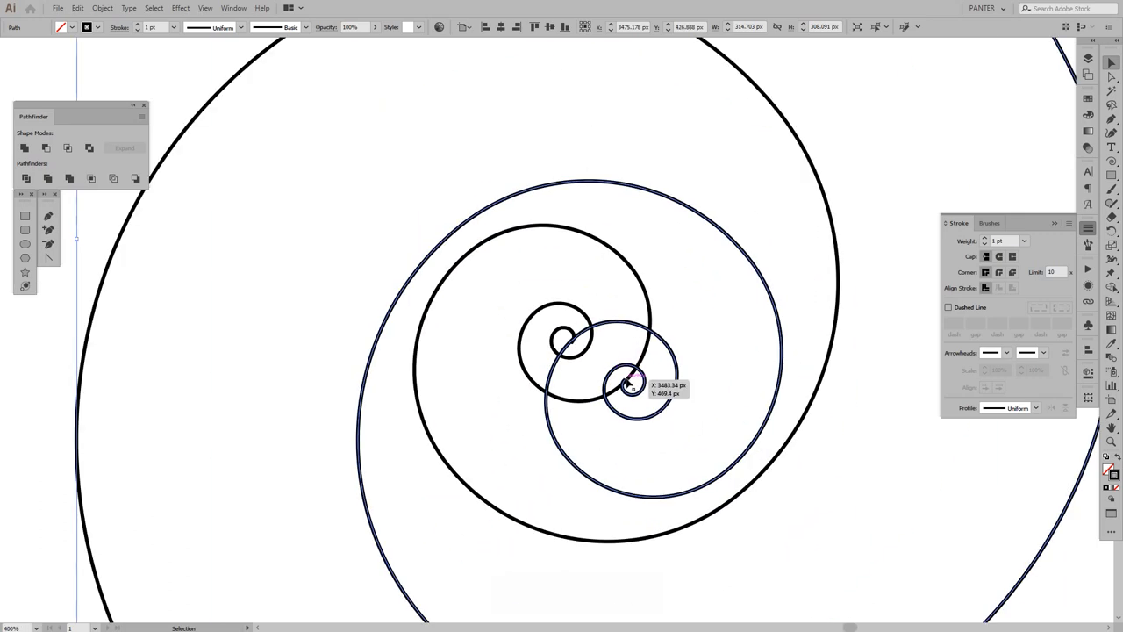
{"action": "left_click_drag", "start_coordinate": [632, 386], "coordinate": [570, 343]}
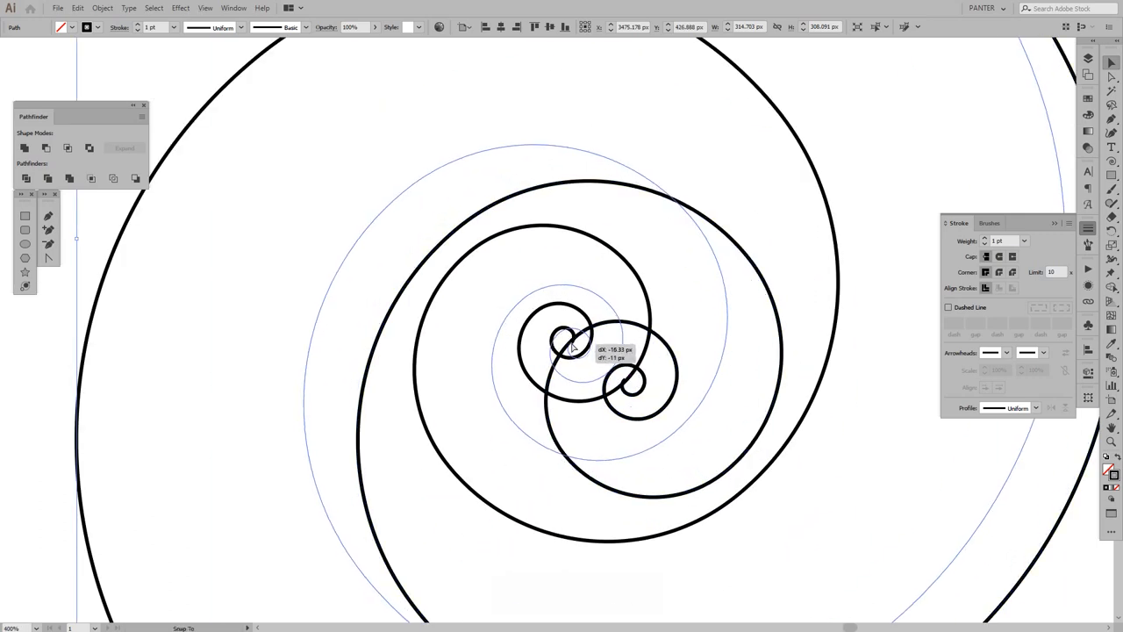